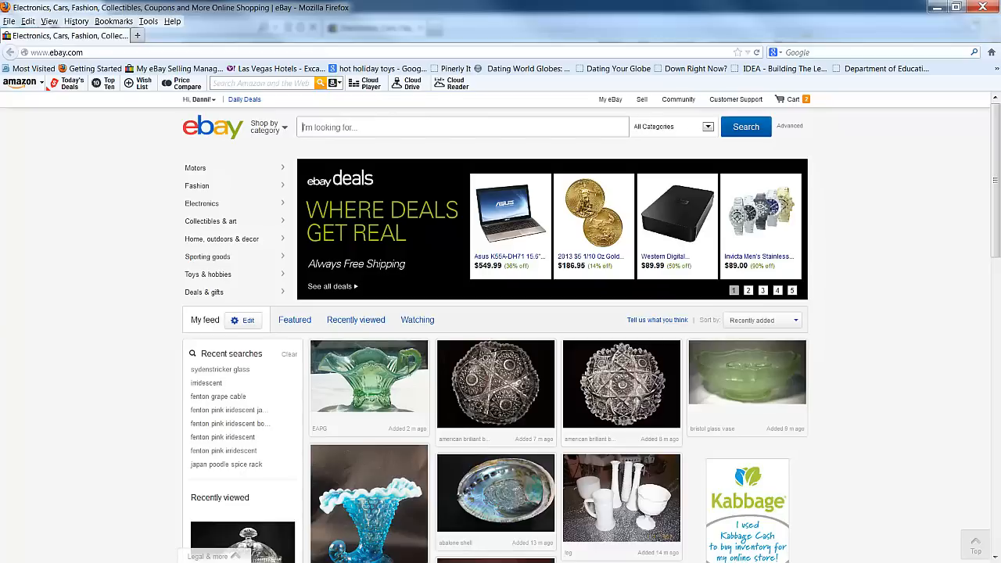
pyautogui.moveTo(30, 204)
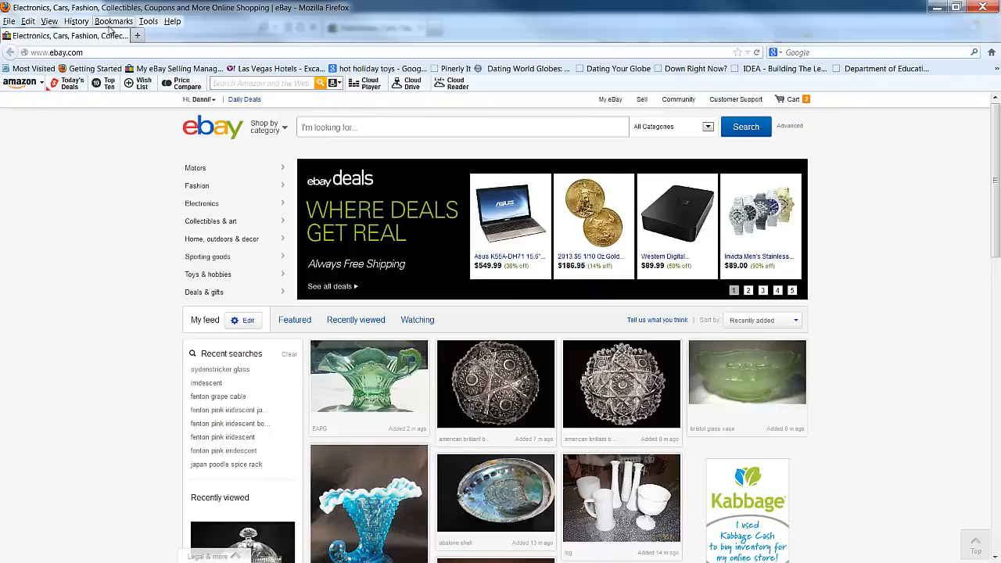
# - Bring up Firefox's Clear Recent History dialog from the Tools menu over the eBay page
pyautogui.click(147, 22)
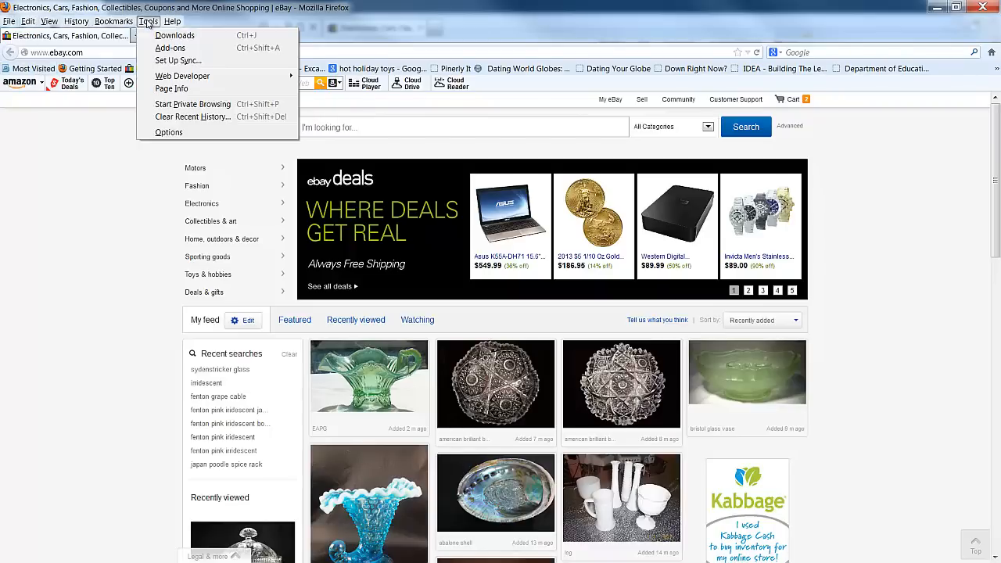
pyautogui.click(190, 116)
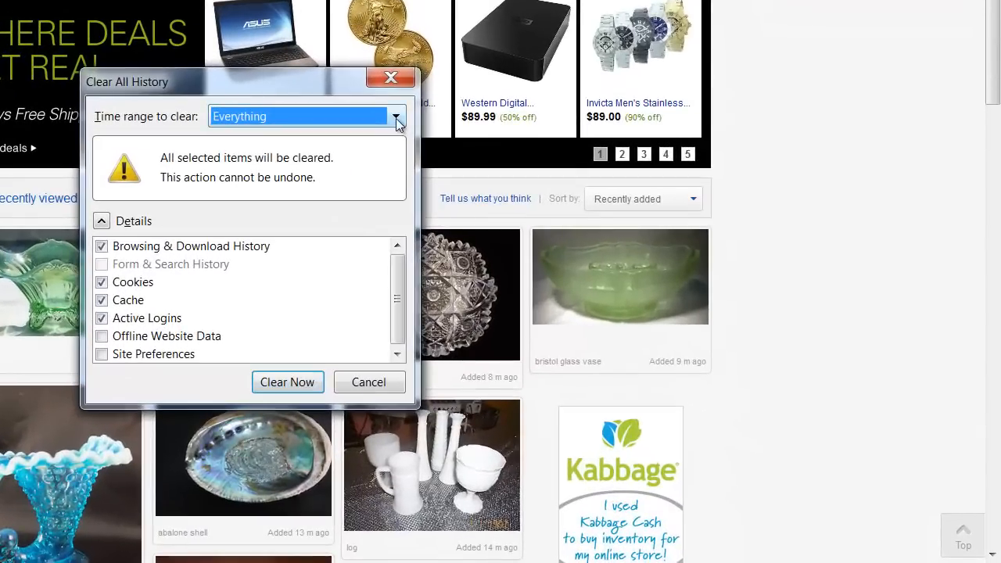
# - Clear history, downloads, cookies, cache and logins with the time range set to Everything
pyautogui.click(396, 116)
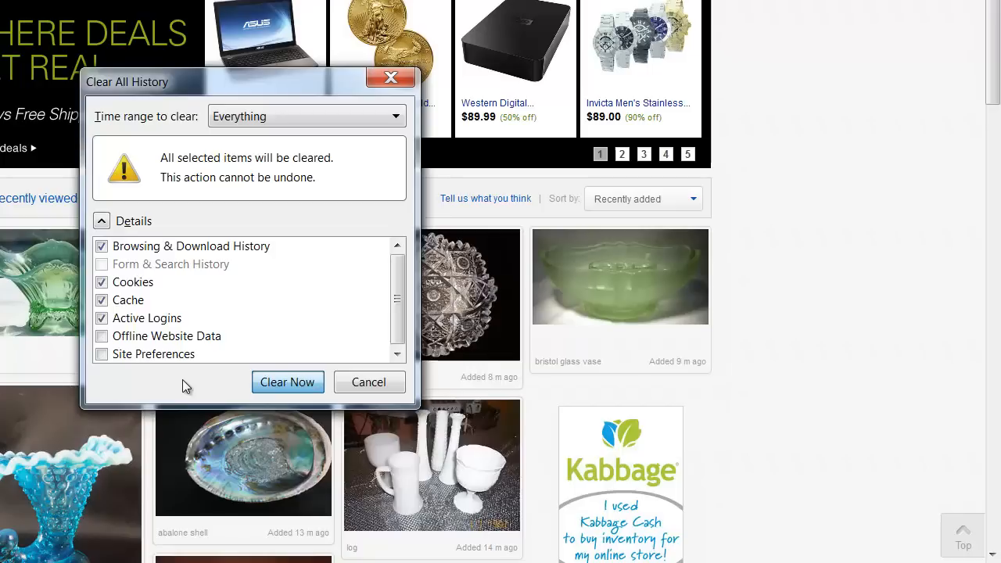
pyautogui.click(288, 381)
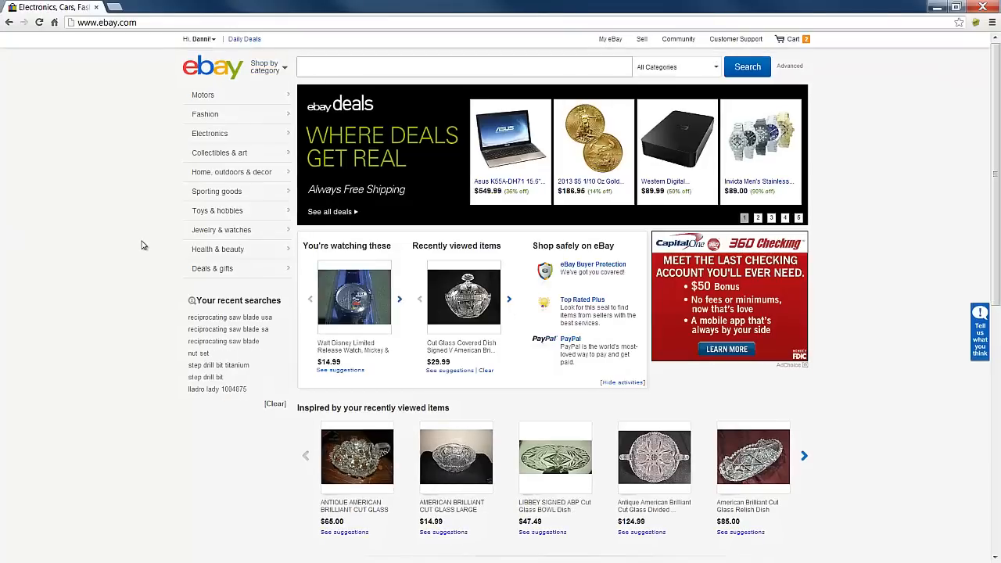
pyautogui.moveTo(100, 244)
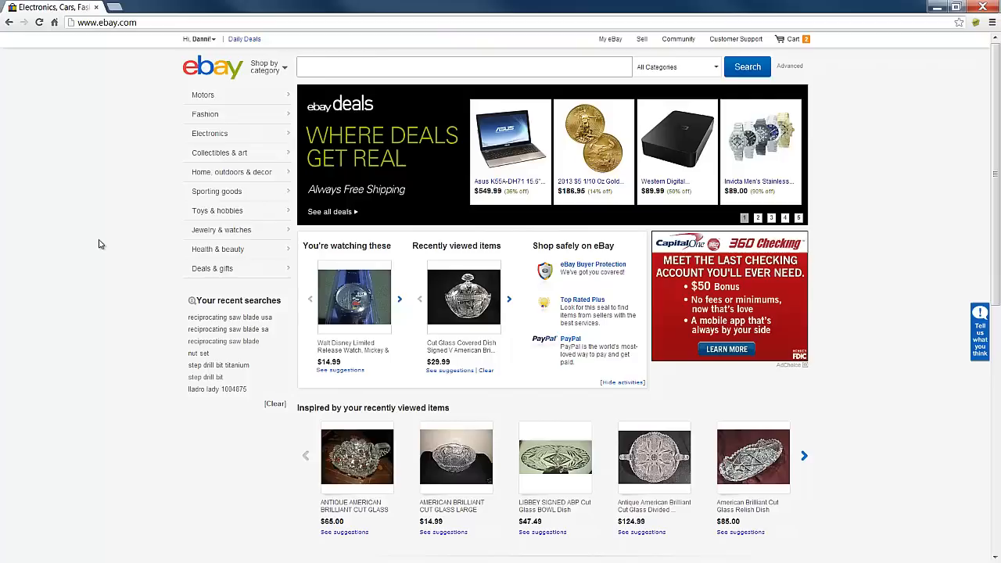
pyautogui.moveTo(835, 183)
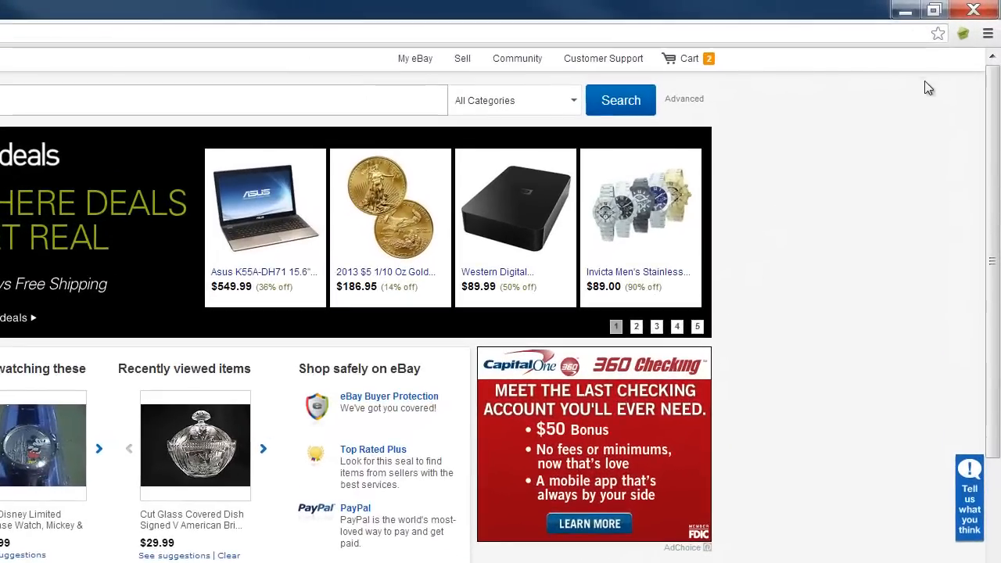
# - Bring up Chrome's Clear browsing data dialog from the menu's Tools commands
pyautogui.click(989, 33)
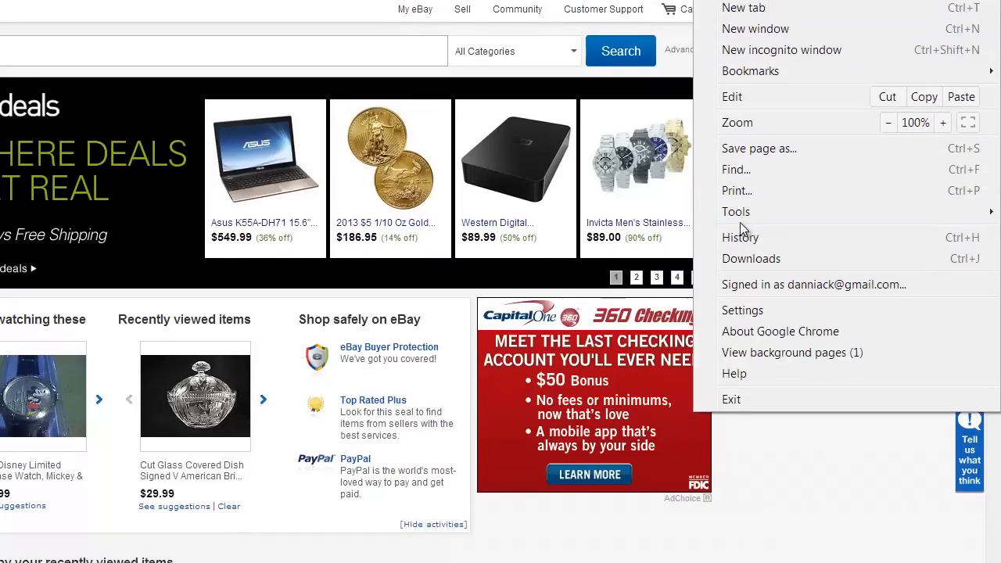
pyautogui.click(735, 212)
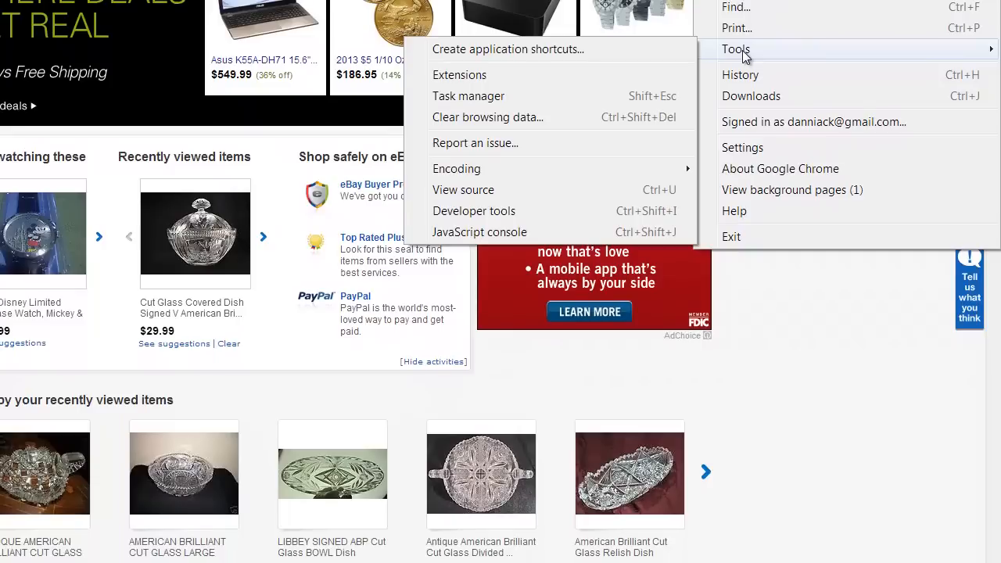
pyautogui.moveTo(488, 116)
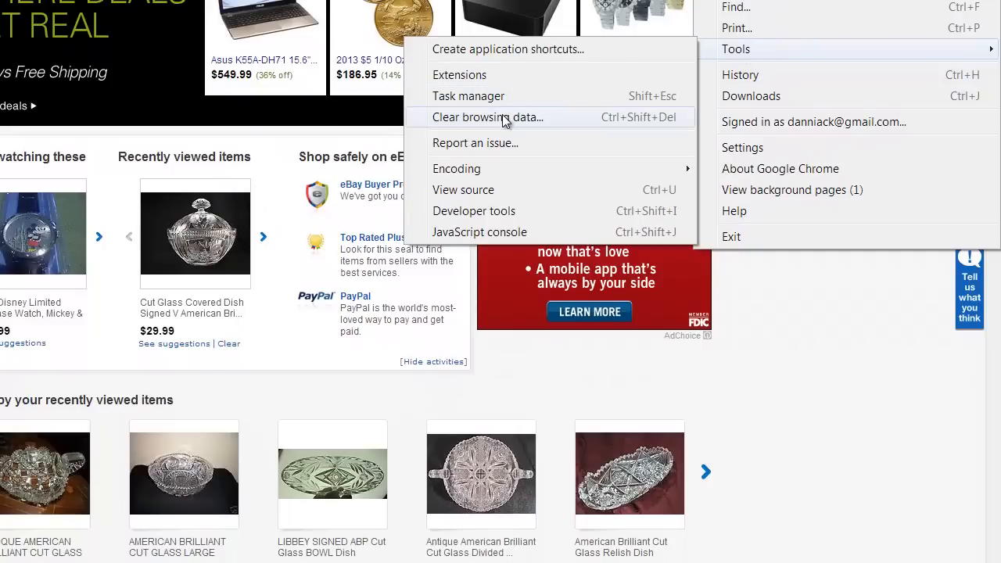
pyautogui.click(488, 115)
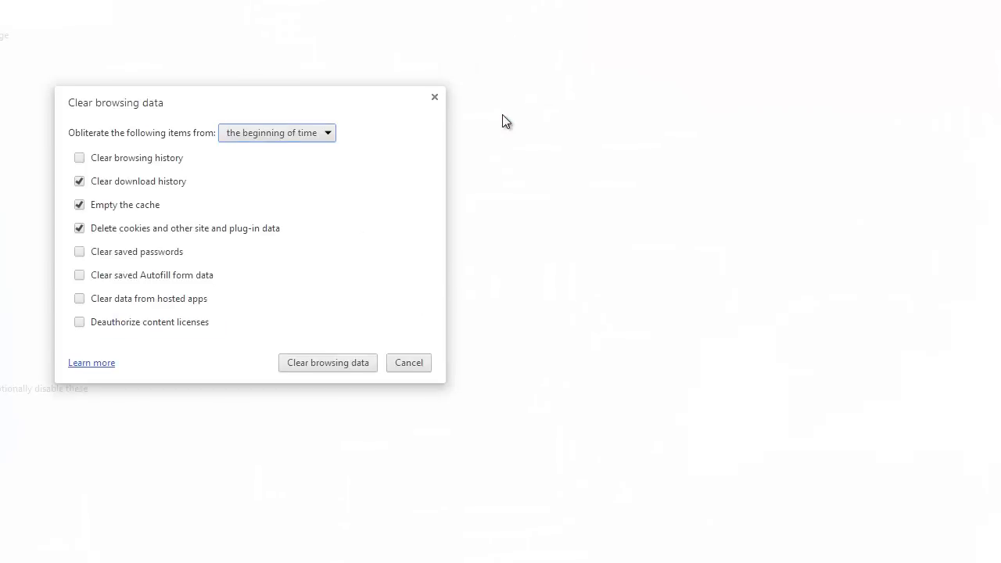
pyautogui.moveTo(270, 216)
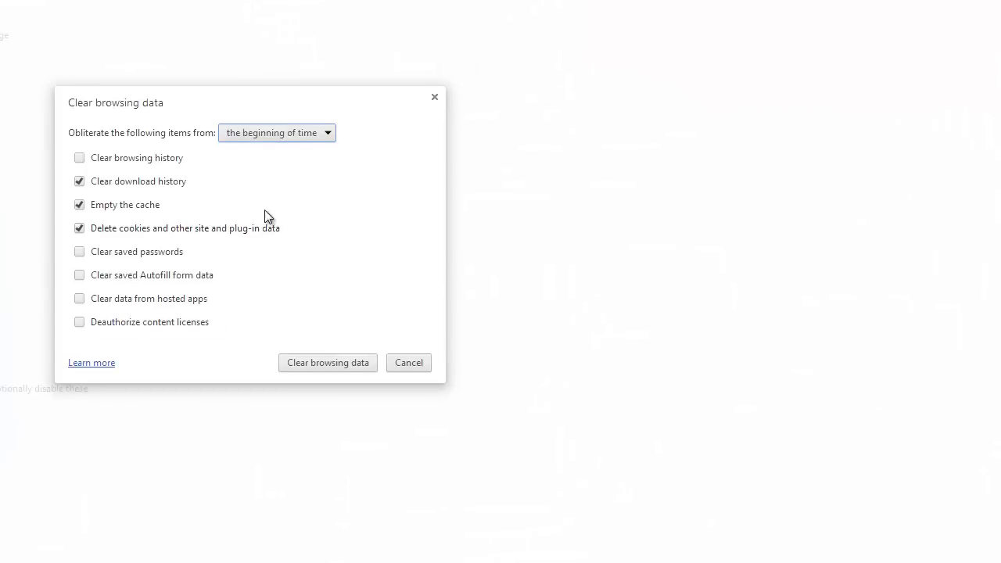
pyautogui.moveTo(241, 152)
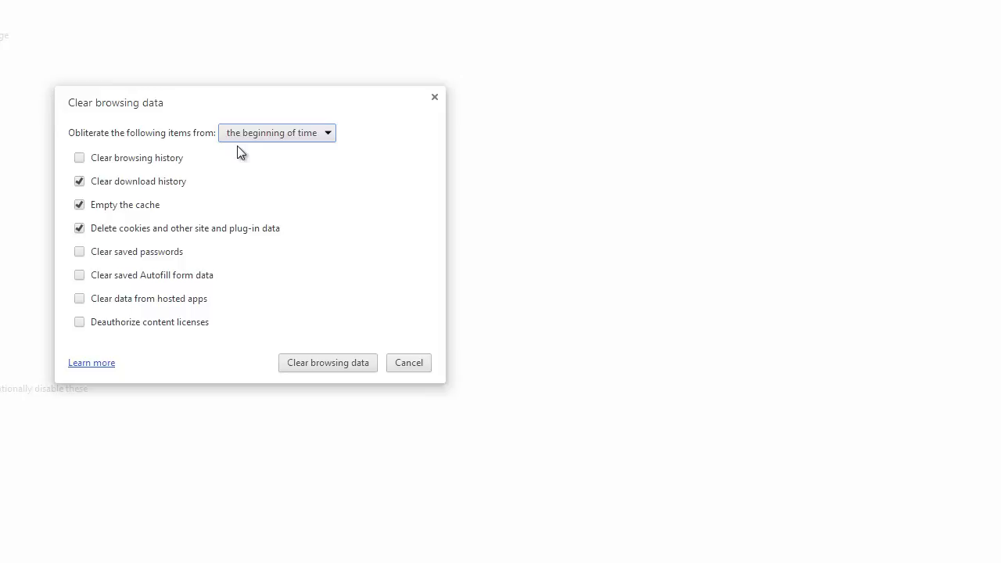
pyautogui.moveTo(313, 150)
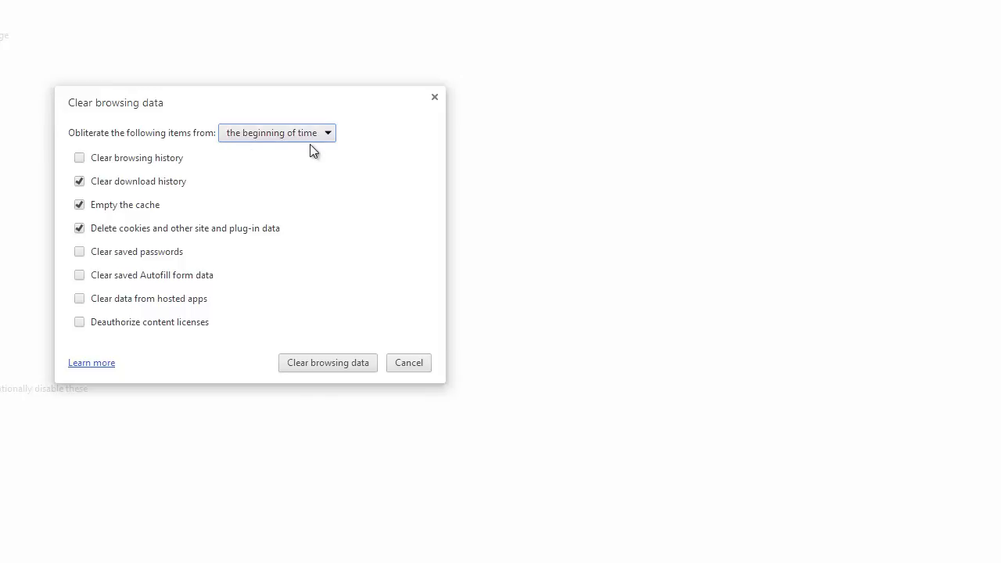
pyautogui.moveTo(159, 297)
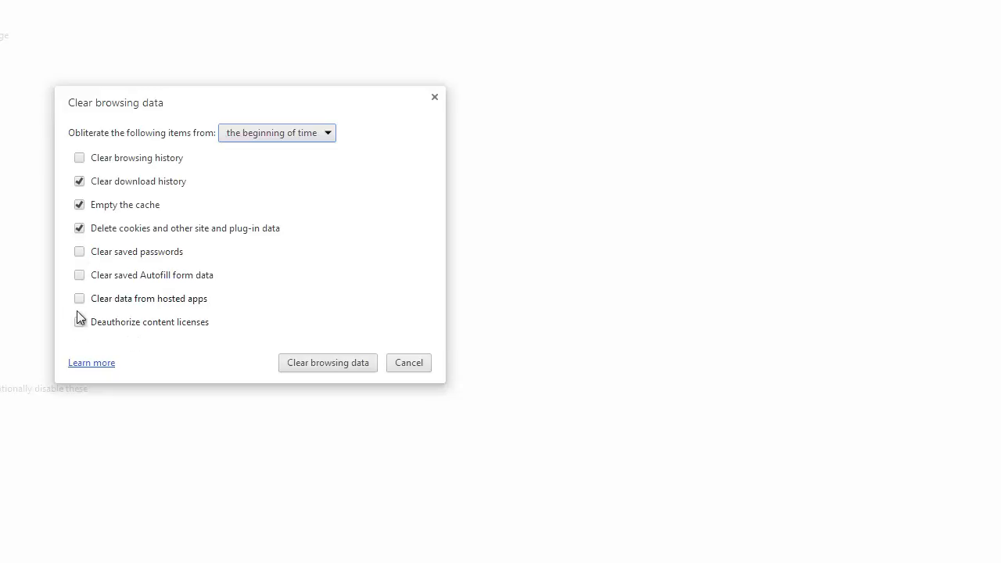
pyautogui.moveTo(183, 197)
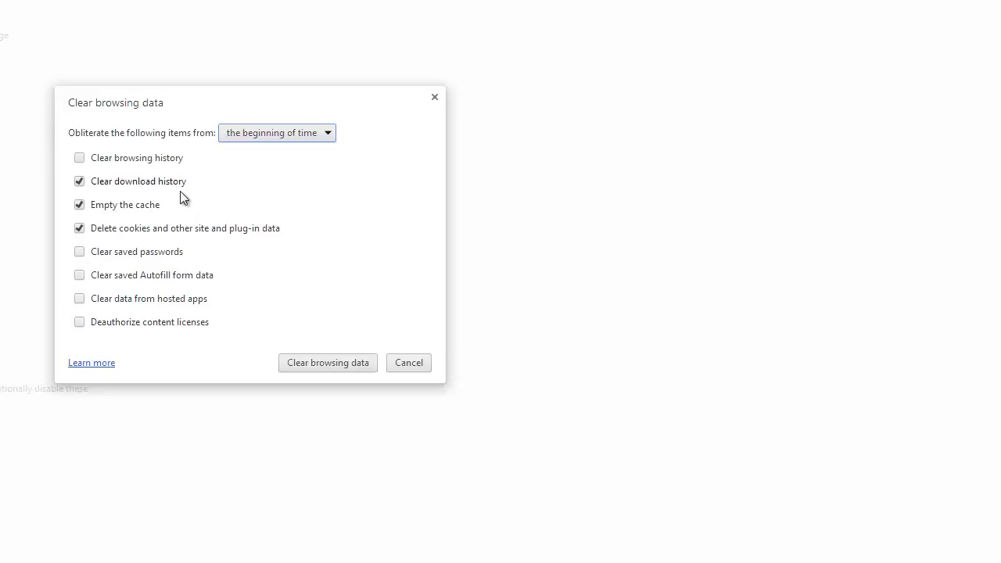
pyautogui.moveTo(172, 218)
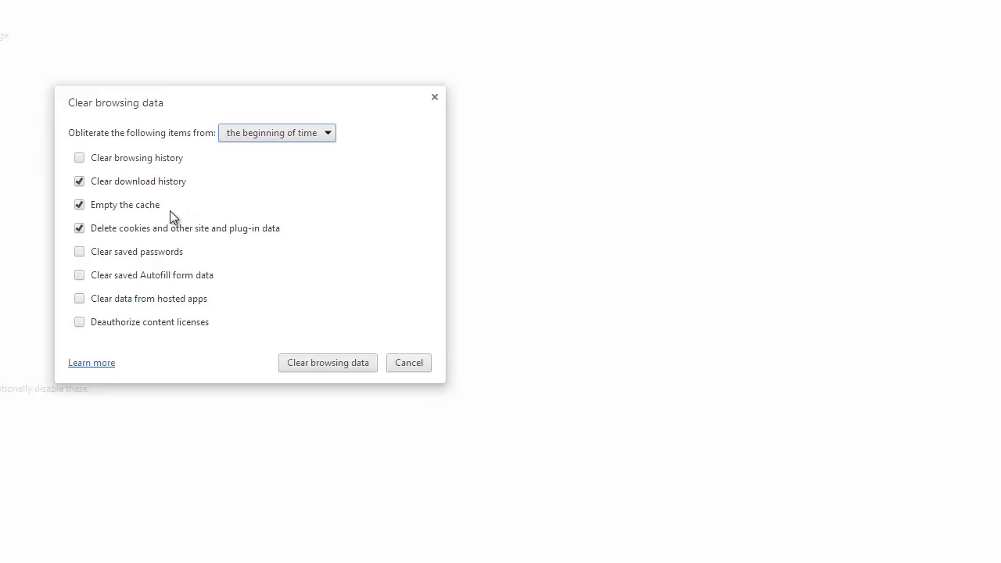
pyautogui.moveTo(336, 404)
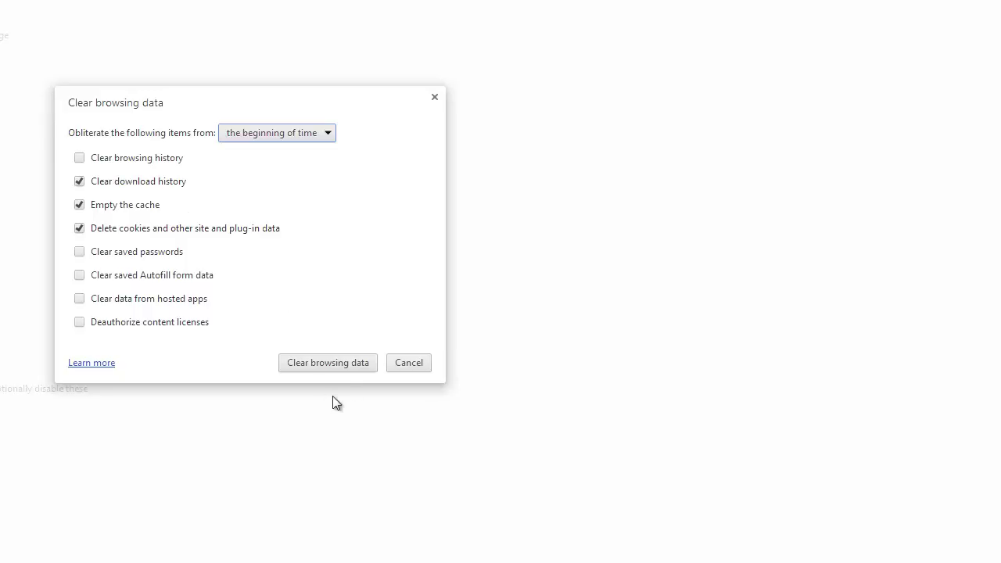
# - Clear download history, cache and cookies from the beginning of time, keeping history and passwords
pyautogui.click(327, 363)
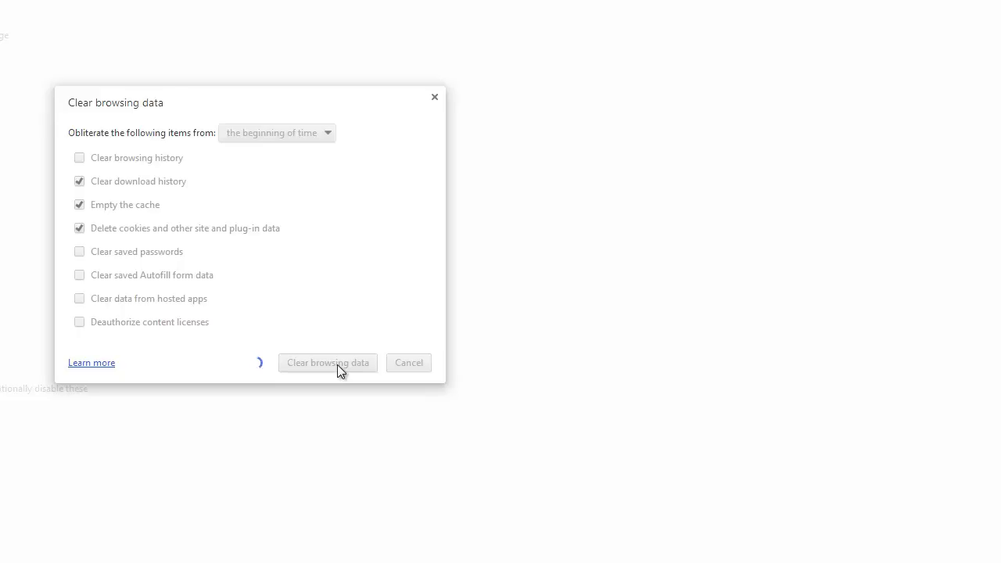
pyautogui.click(327, 363)
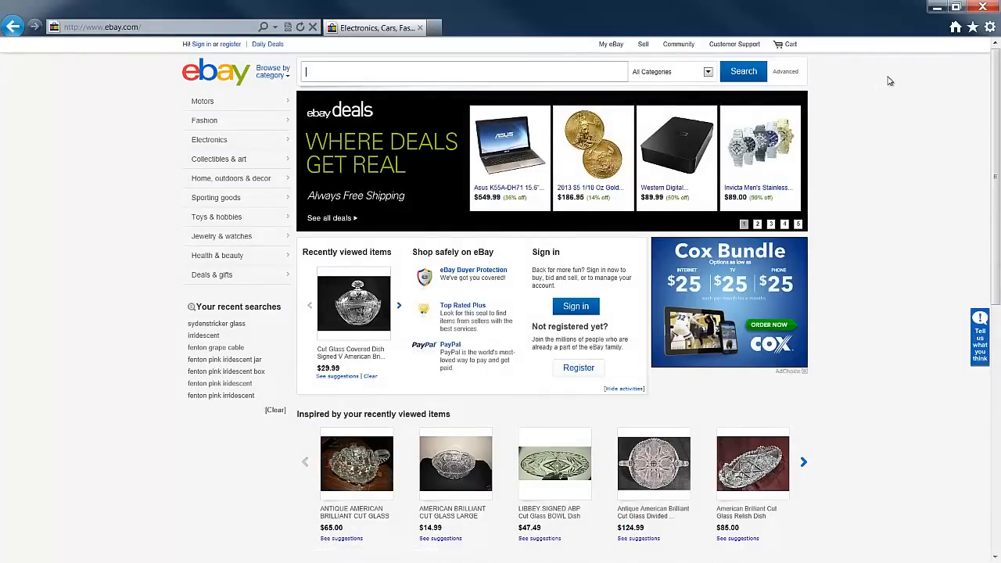
pyautogui.moveTo(877, 61)
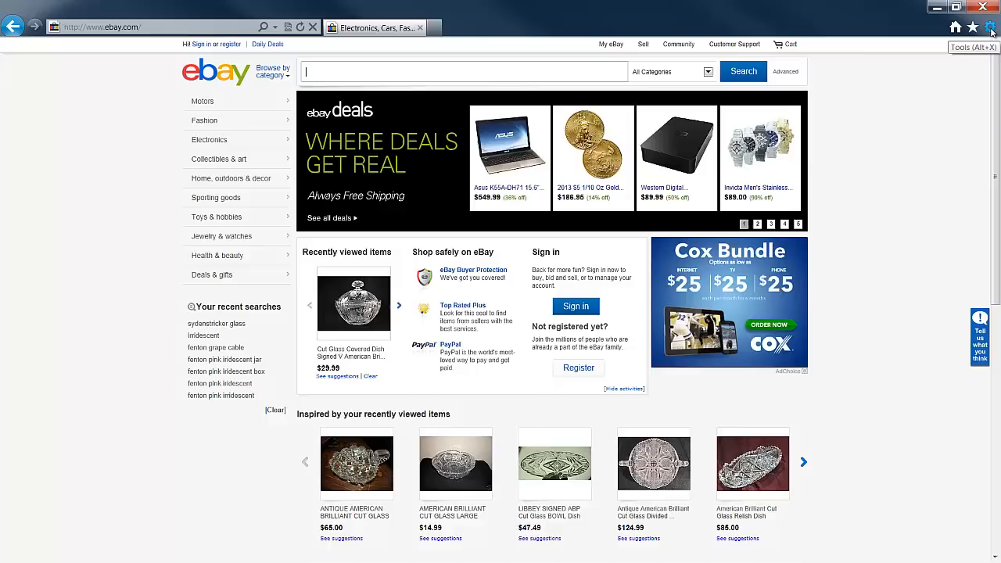
# - Bring up Internet Explorer's Internet options on the General tab from the Tools gear
pyautogui.click(988, 25)
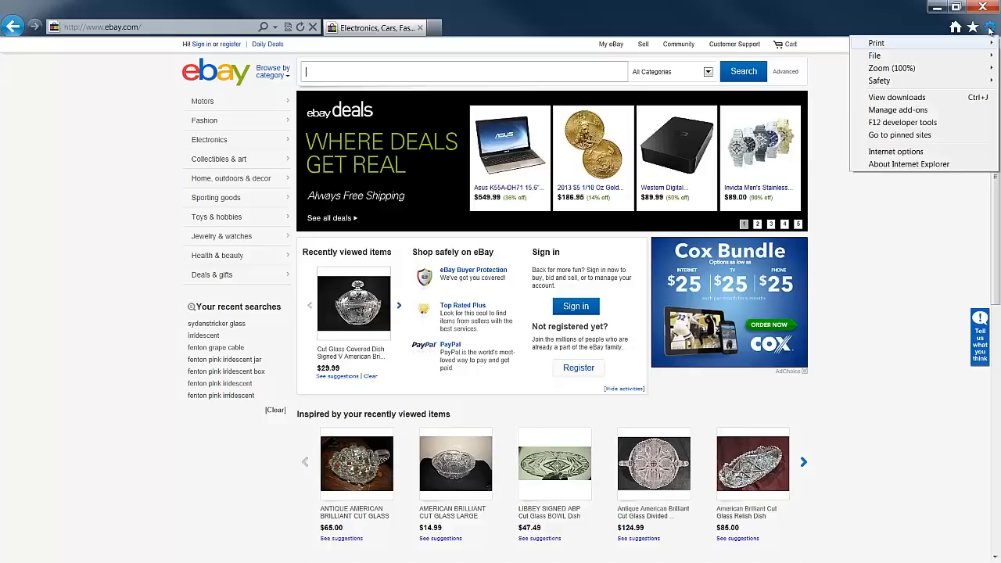
pyautogui.moveTo(899, 135)
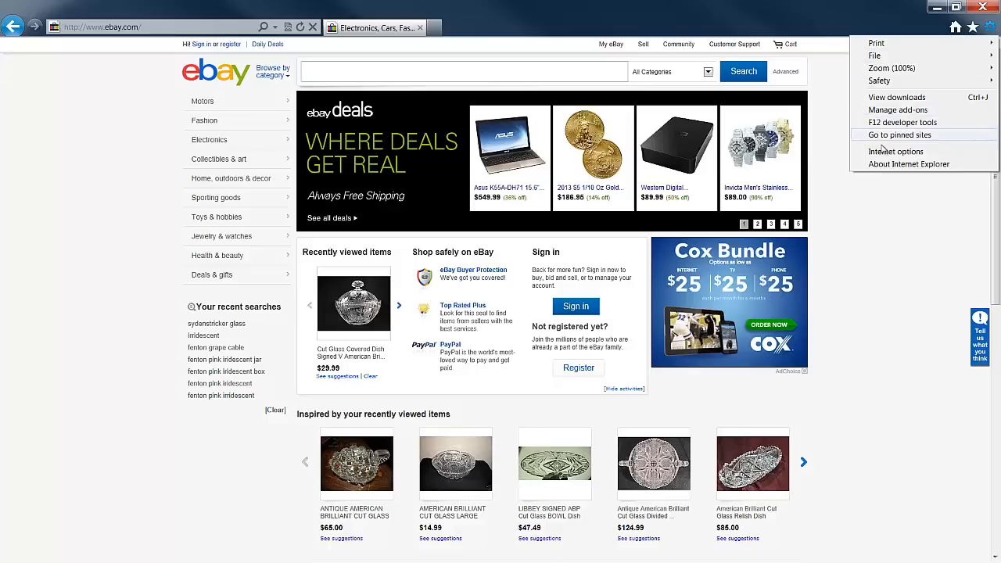
pyautogui.click(895, 150)
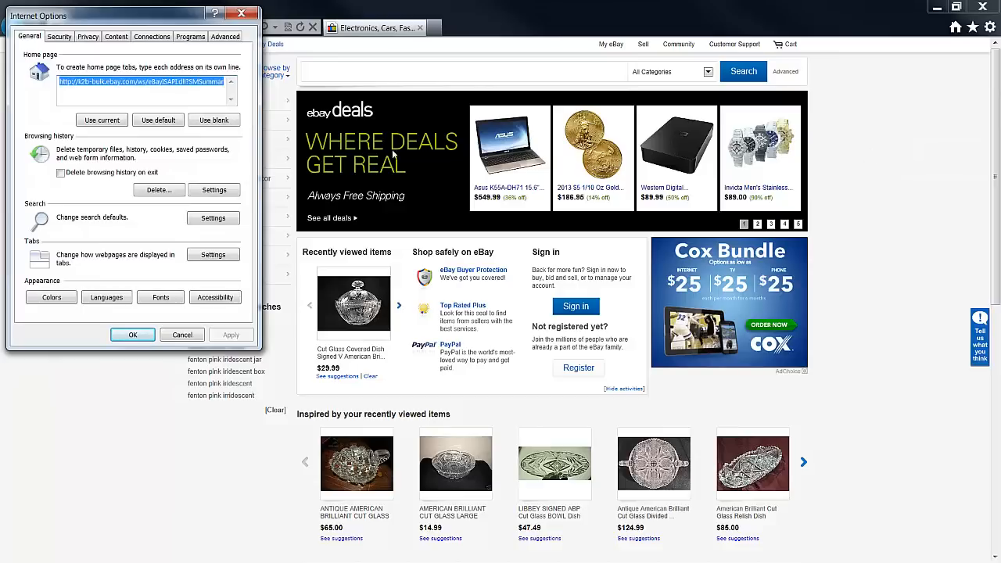
pyautogui.moveTo(94, 184)
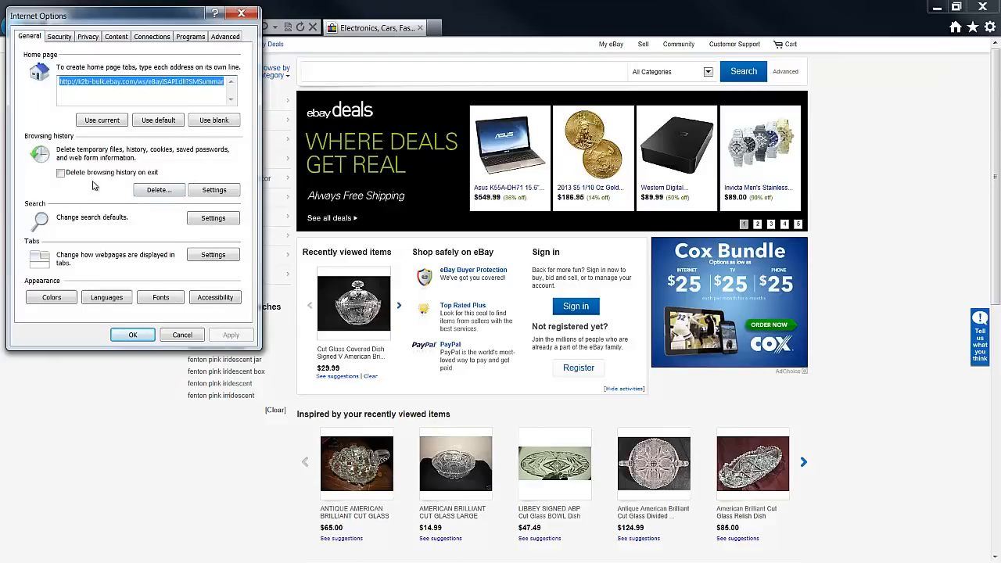
pyautogui.moveTo(87, 165)
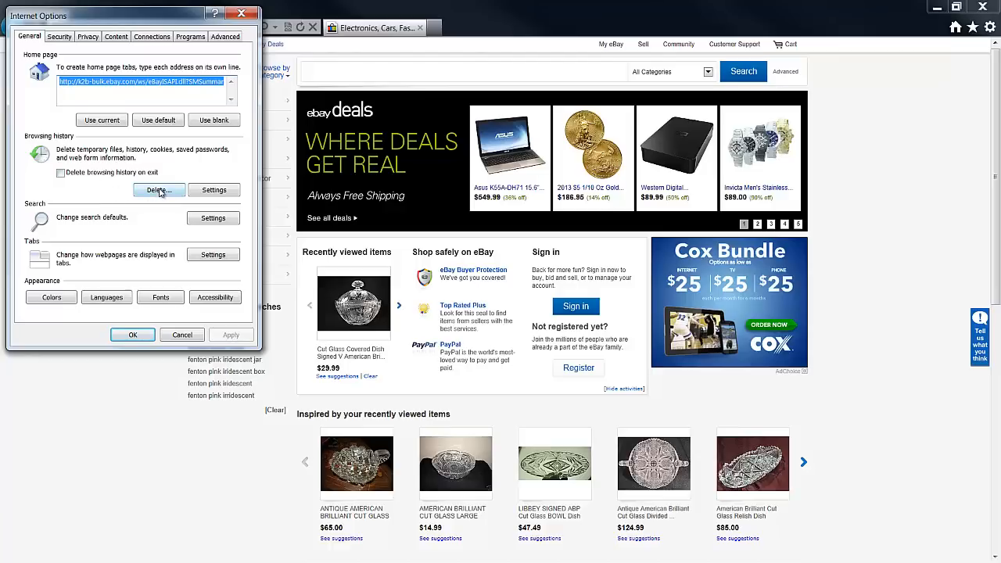
# - Delete Temporary Internet files, Cookies and History, then confirm the options with OK
pyautogui.click(158, 190)
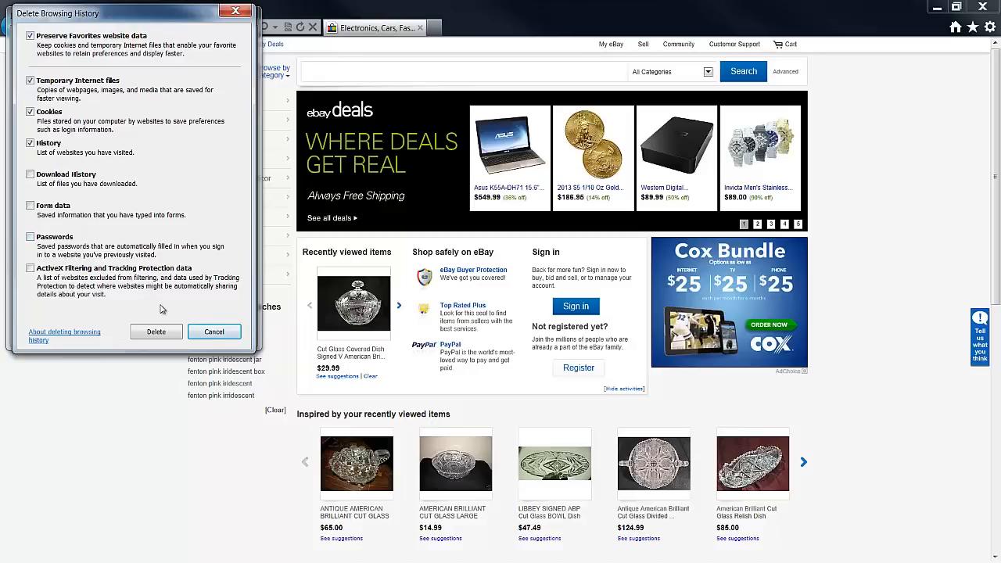
pyautogui.click(212, 331)
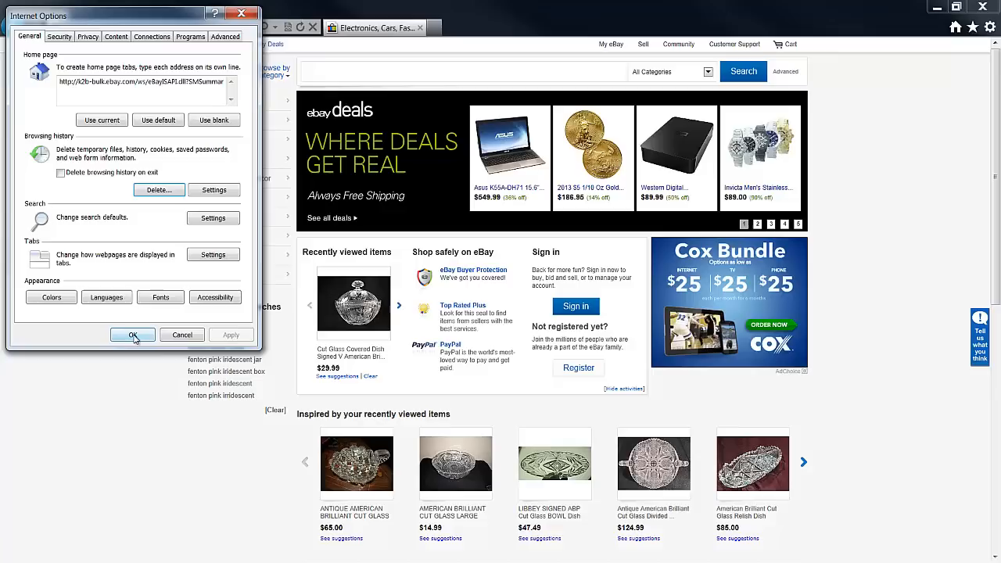
pyautogui.click(132, 334)
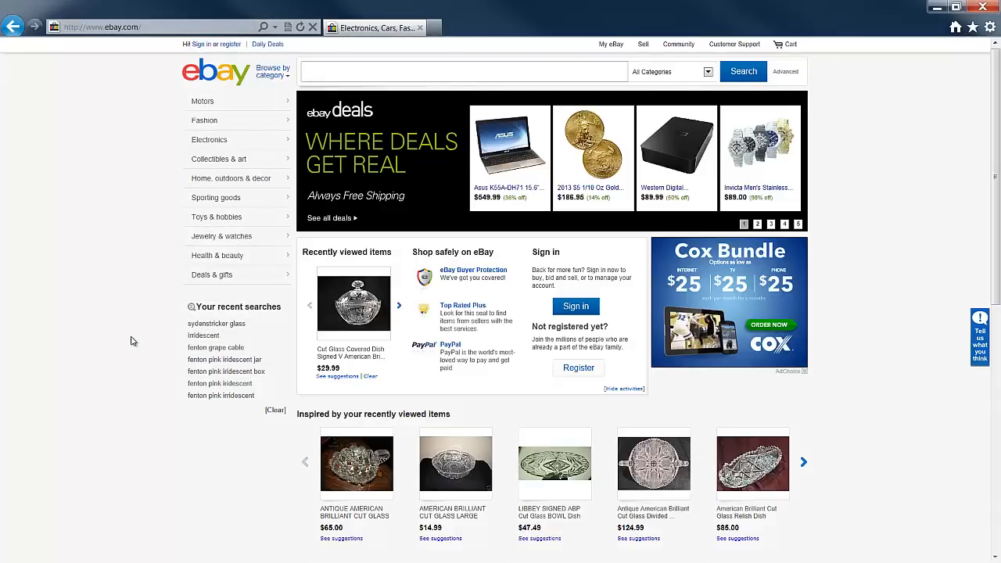
pyautogui.moveTo(50, 497)
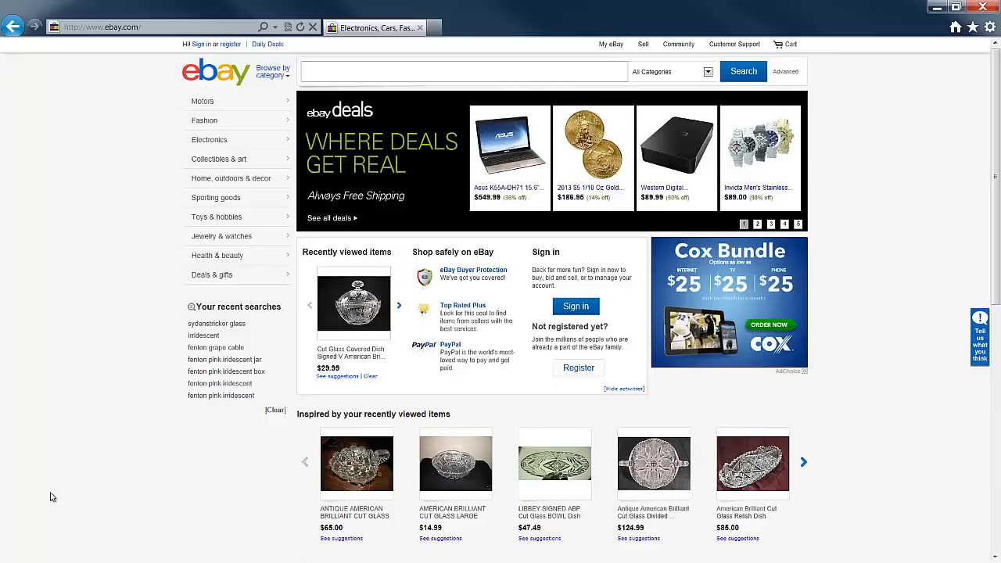
# - Dismiss the 'finished deleting browsing history' notification so only the eBay page remains
pyautogui.click(463, 72)
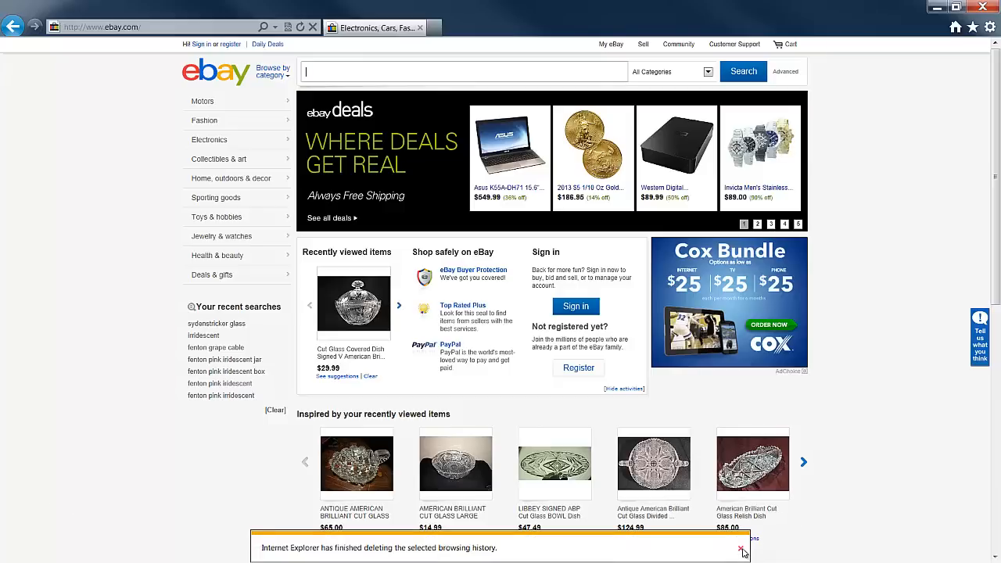
pyautogui.moveTo(669, 554)
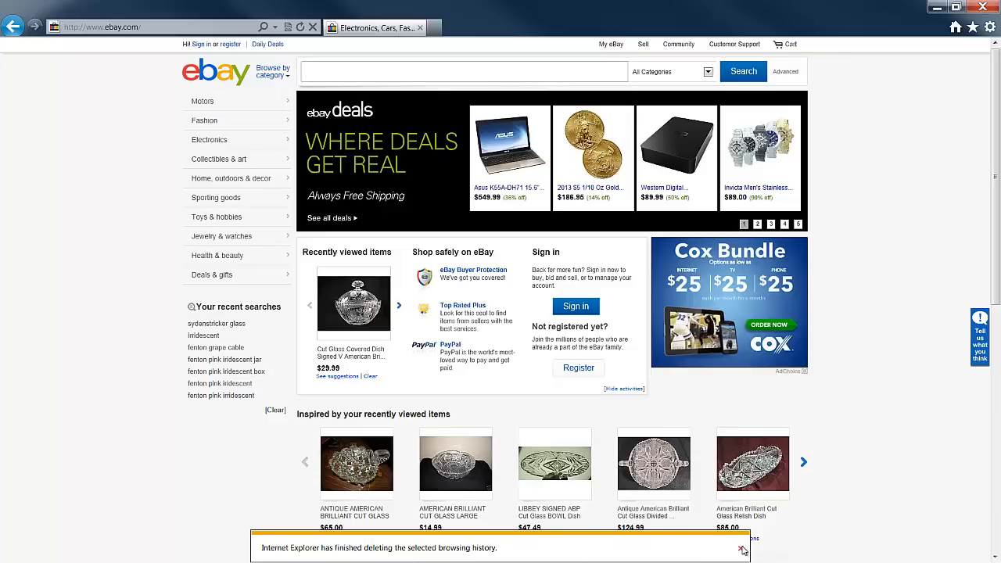
pyautogui.click(741, 547)
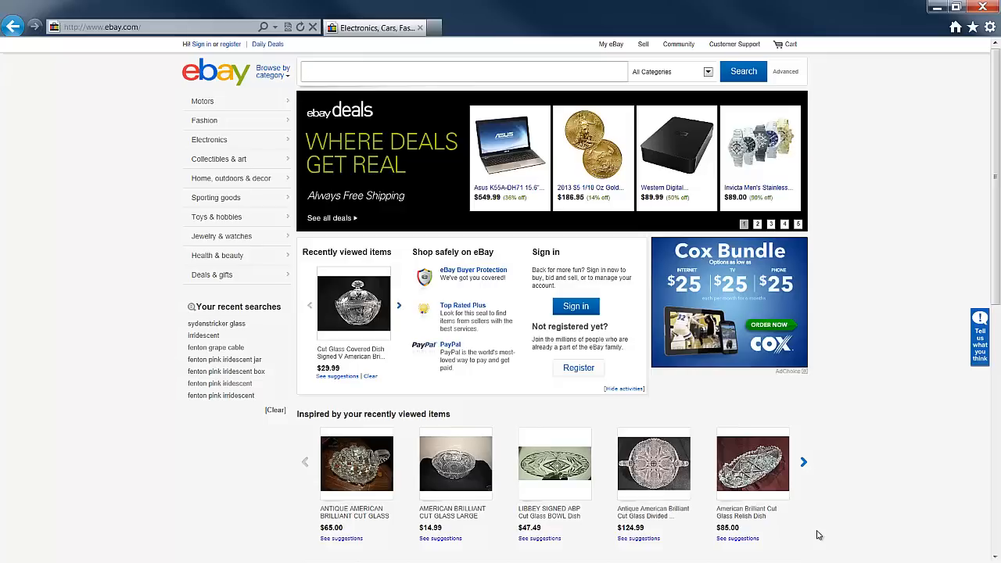
pyautogui.click(463, 72)
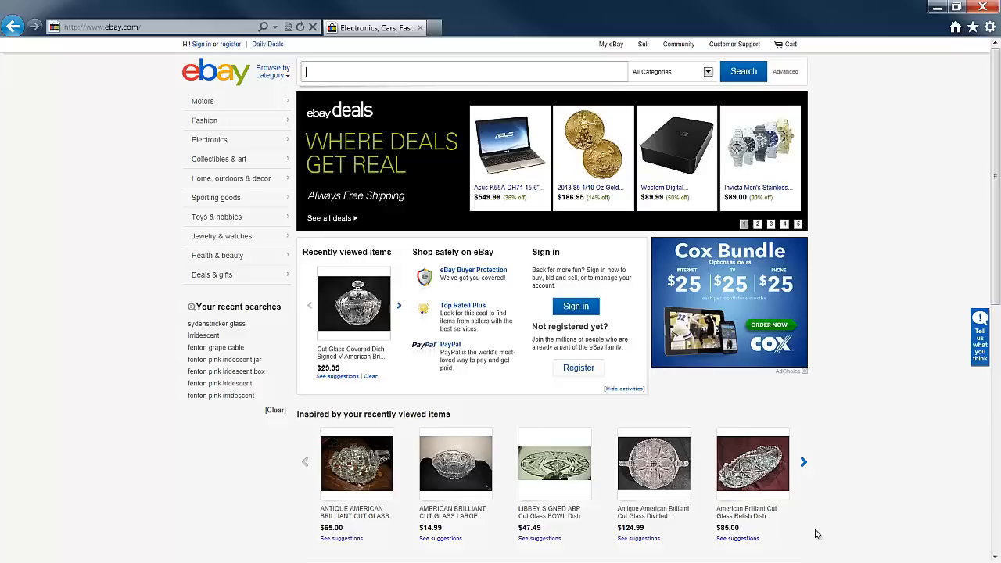
pyautogui.moveTo(231, 525)
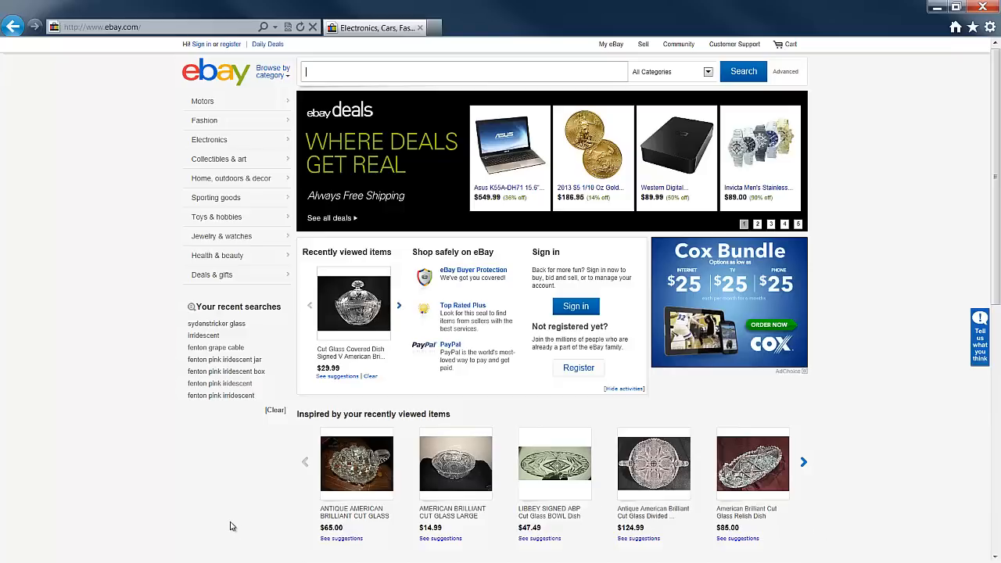